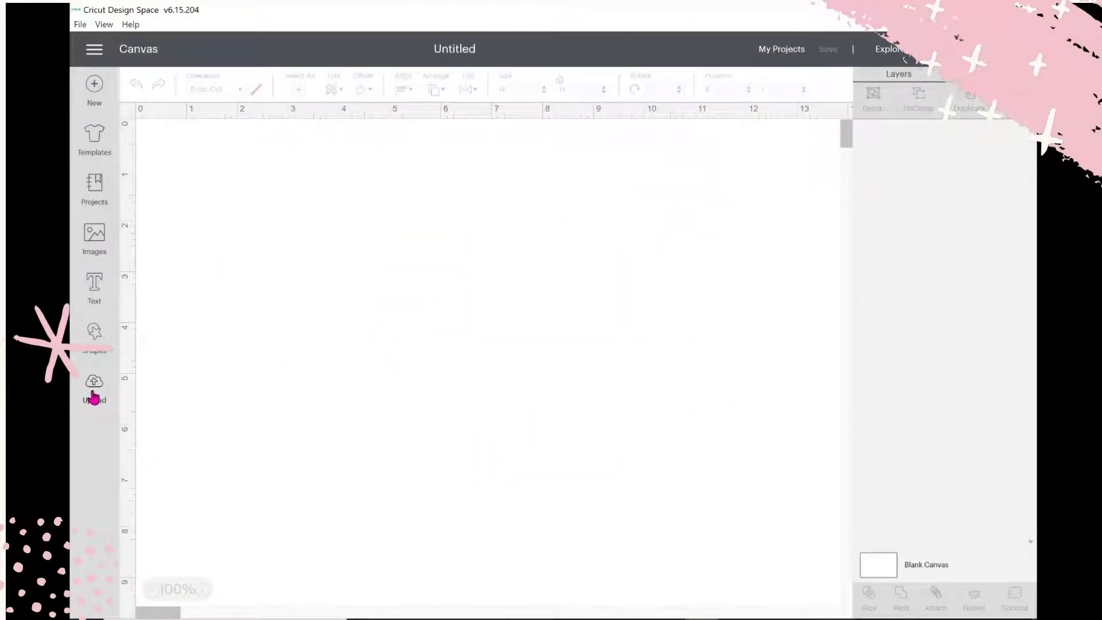
Step: Upload the seated-woman photo as a new image and mark it Complex
click(94, 387)
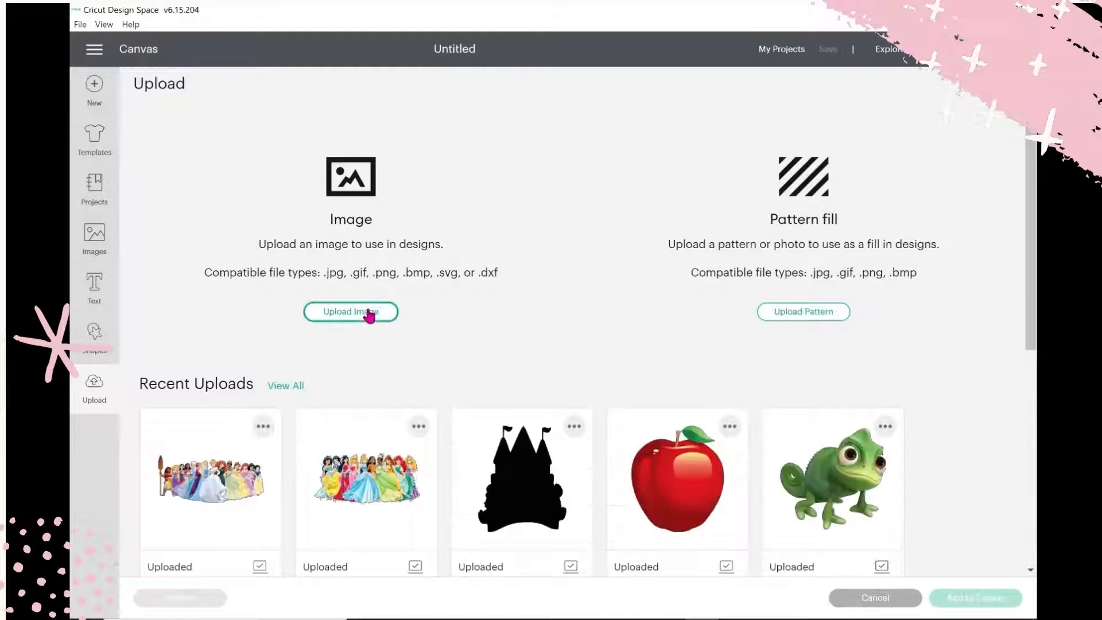
click(350, 311)
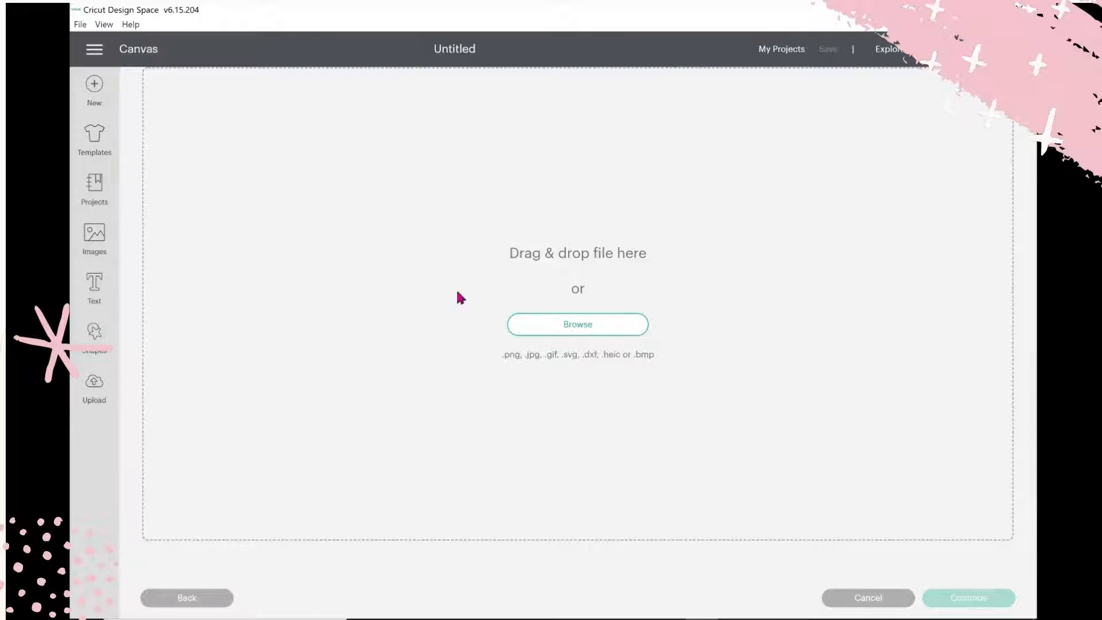
mouse_move(578, 324)
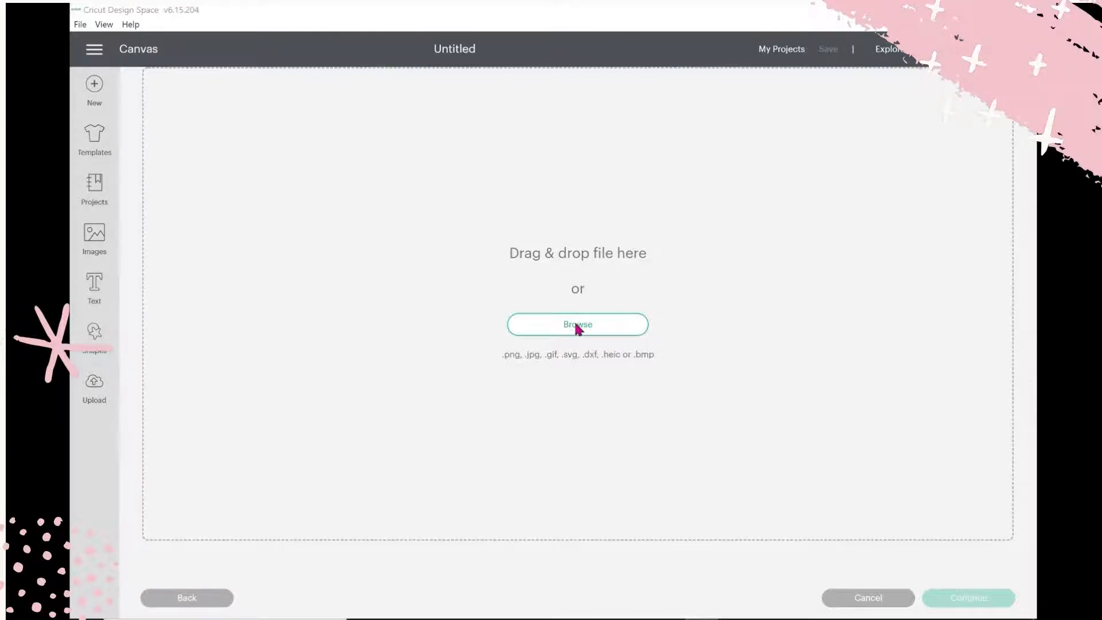
click(576, 324)
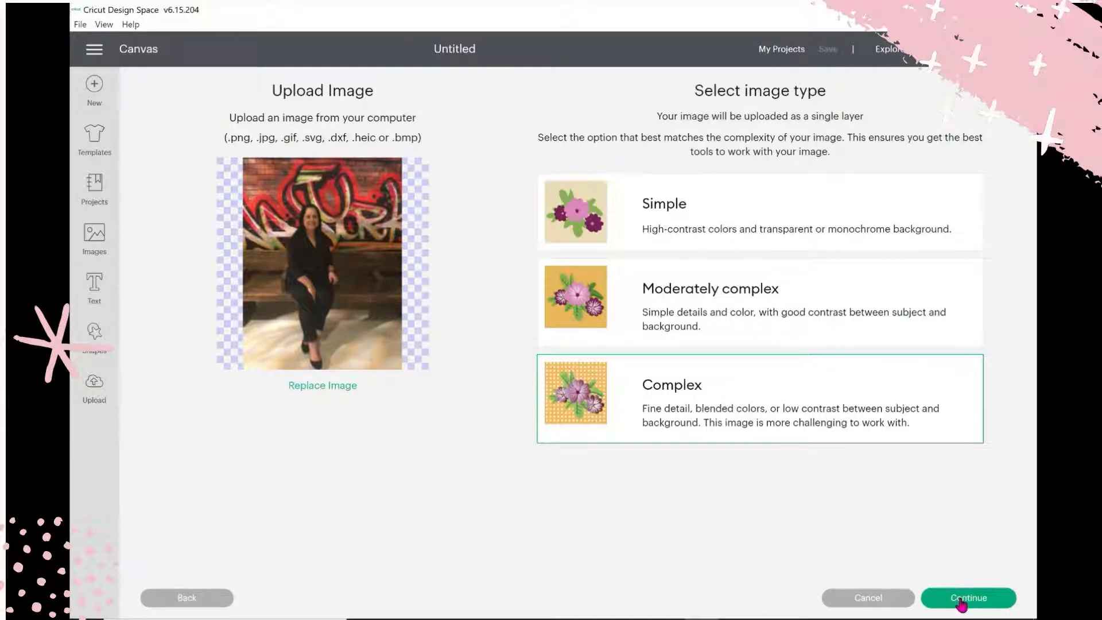
Step: Continue to the Background Remover screen and scroll its left panel
click(968, 598)
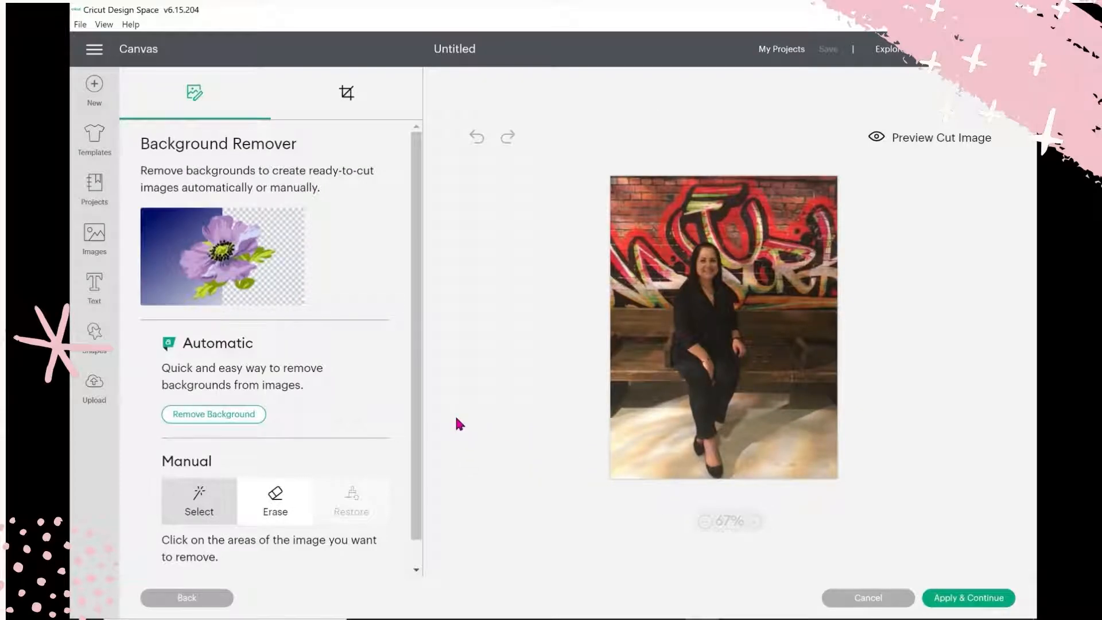
mouse_move(224, 356)
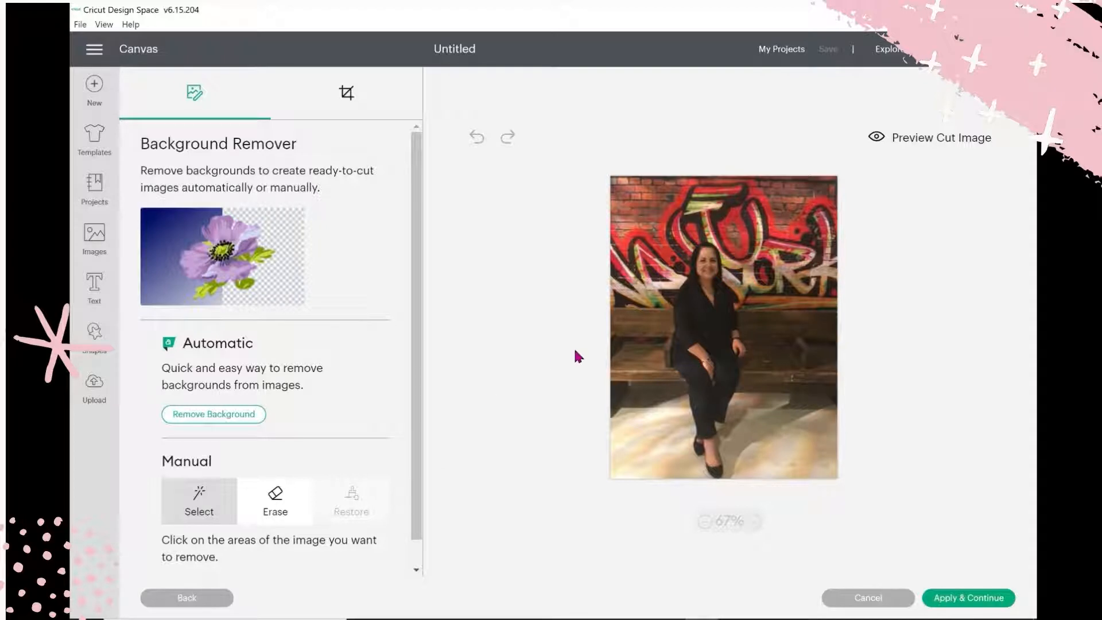
mouse_move(557, 360)
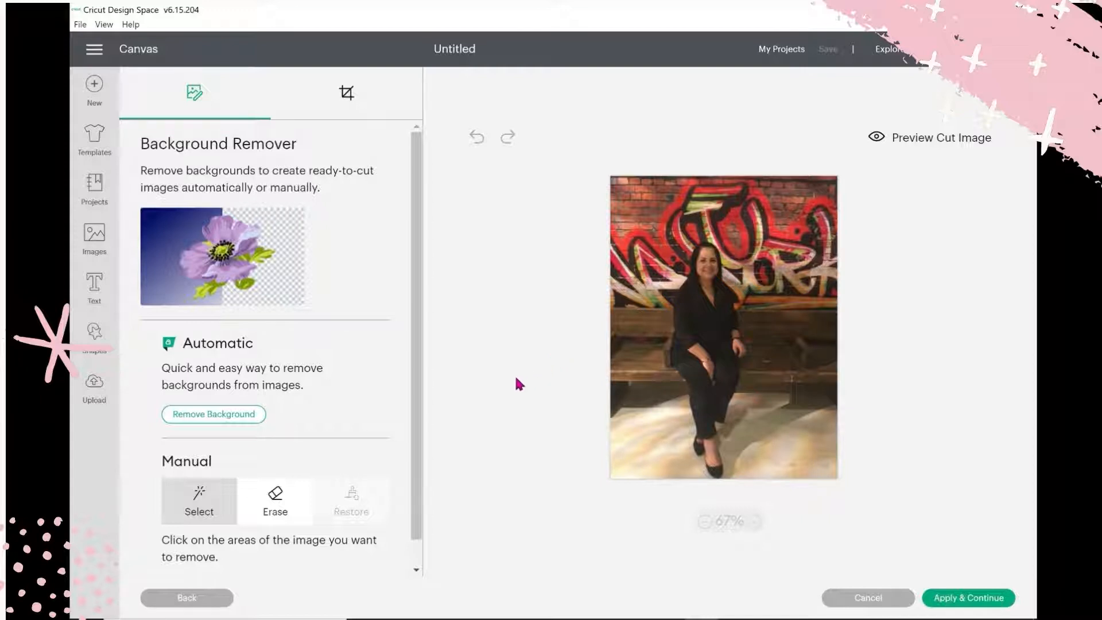
scroll(down, 3)
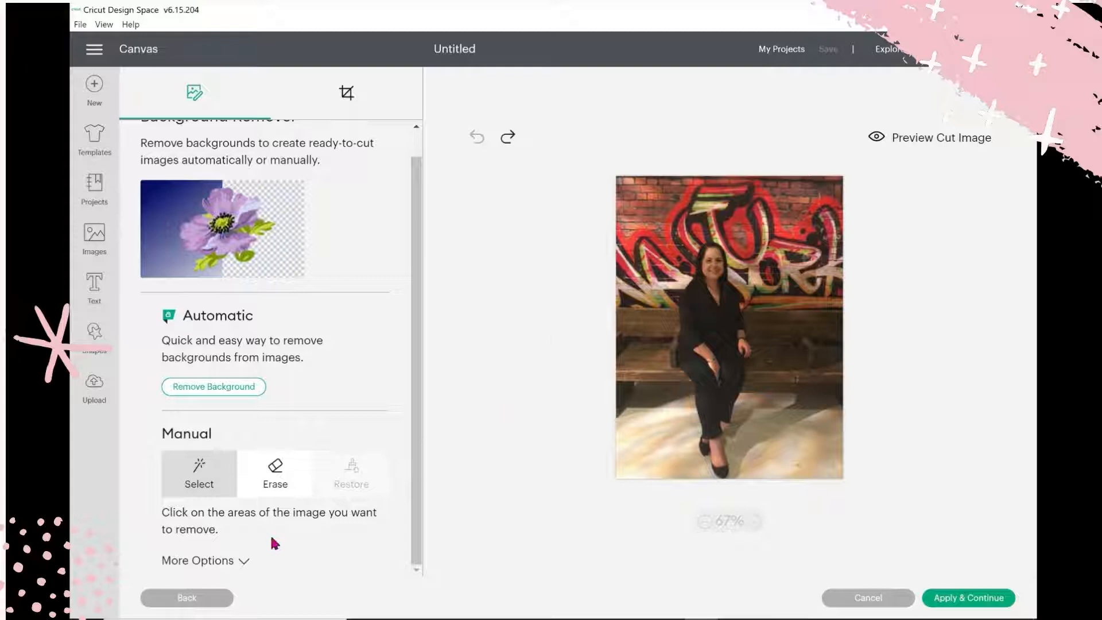
Step: Enable manual Erase, test-erase the top-left graffiti wall, undo it, and shrink the eraser to 5
click(275, 473)
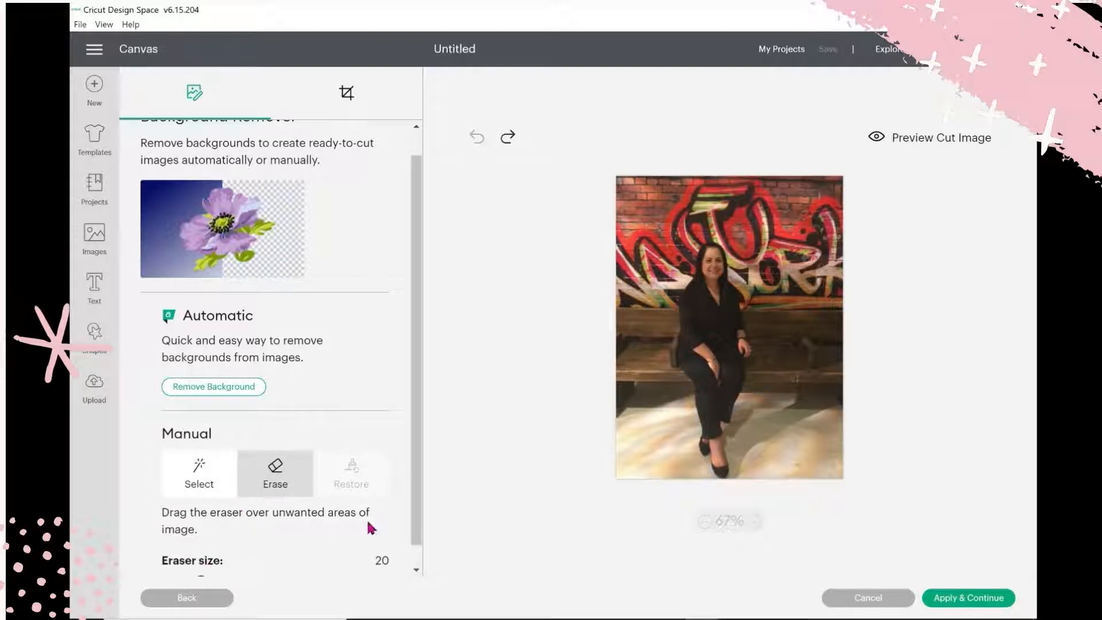
scroll(down, 3)
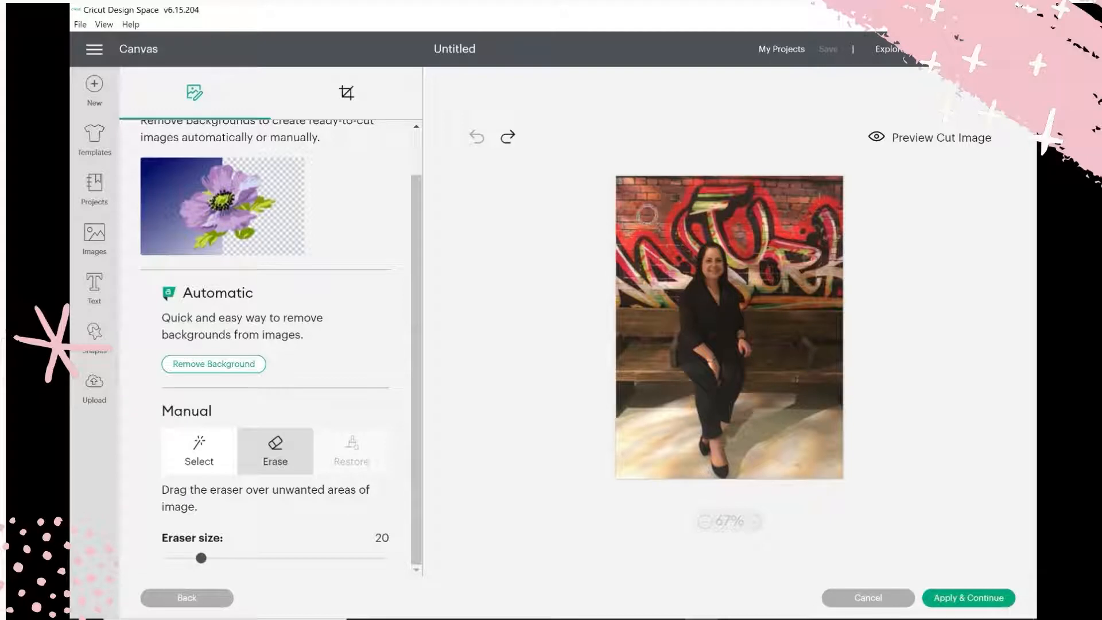
drag(202, 557, 295, 560)
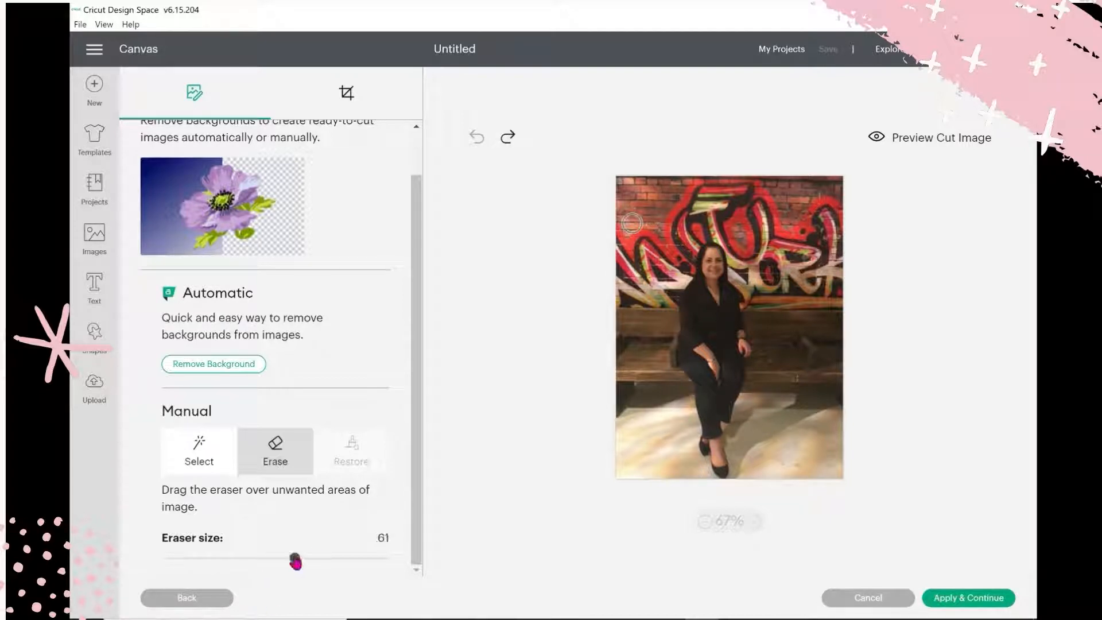
drag(295, 560, 308, 558)
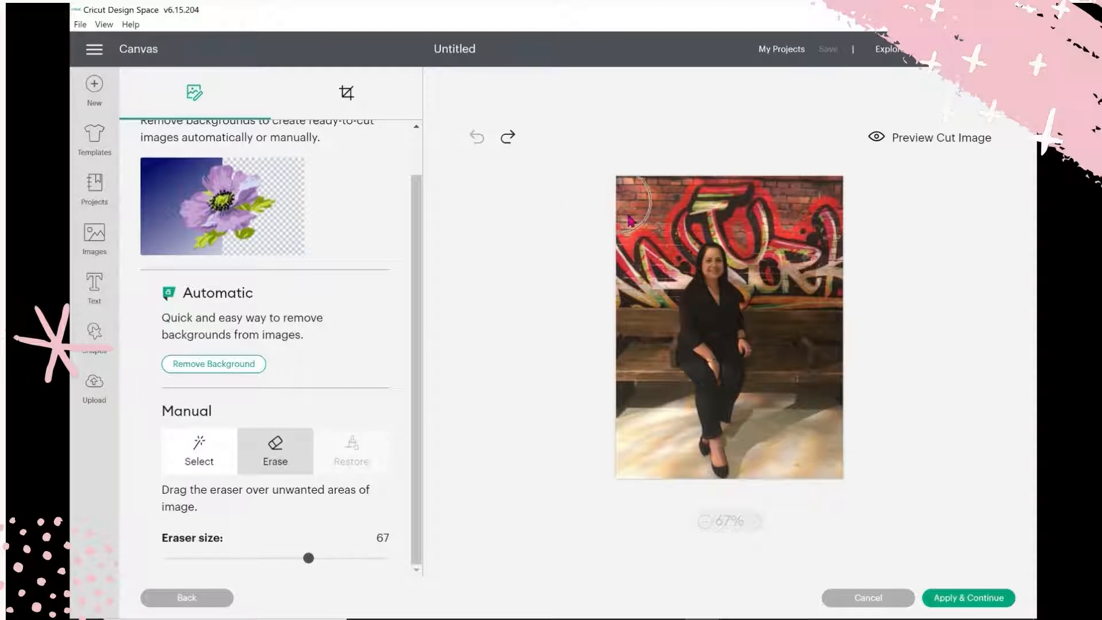
drag(632, 190, 710, 218)
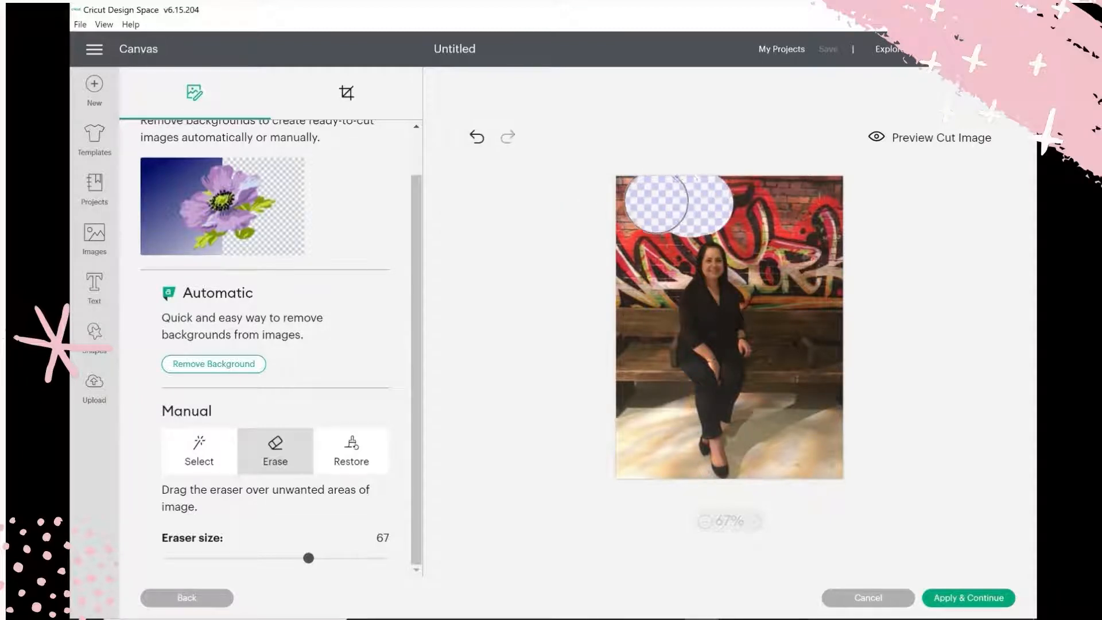
click(477, 137)
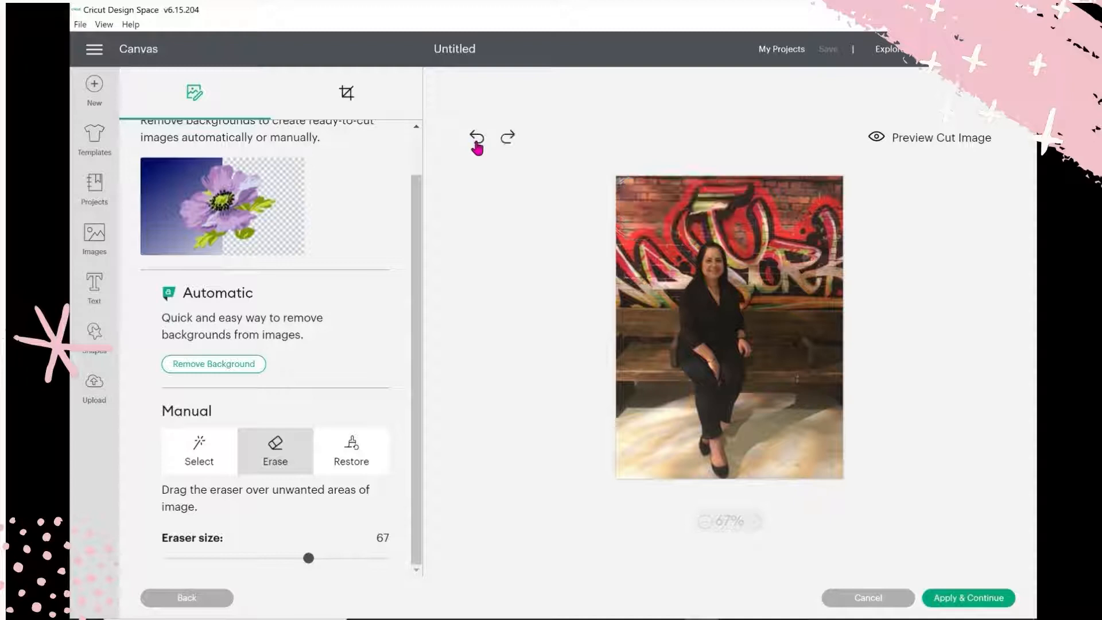
drag(308, 557, 167, 563)
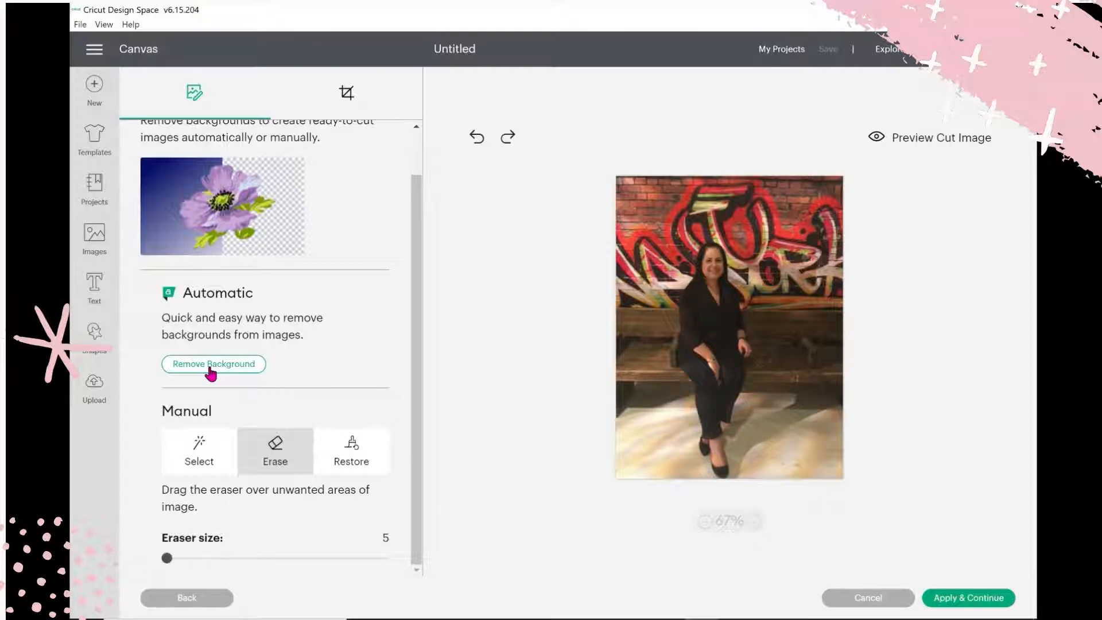
Step: Automatically remove the graffiti-wall and bench background, then apply and continue
click(213, 364)
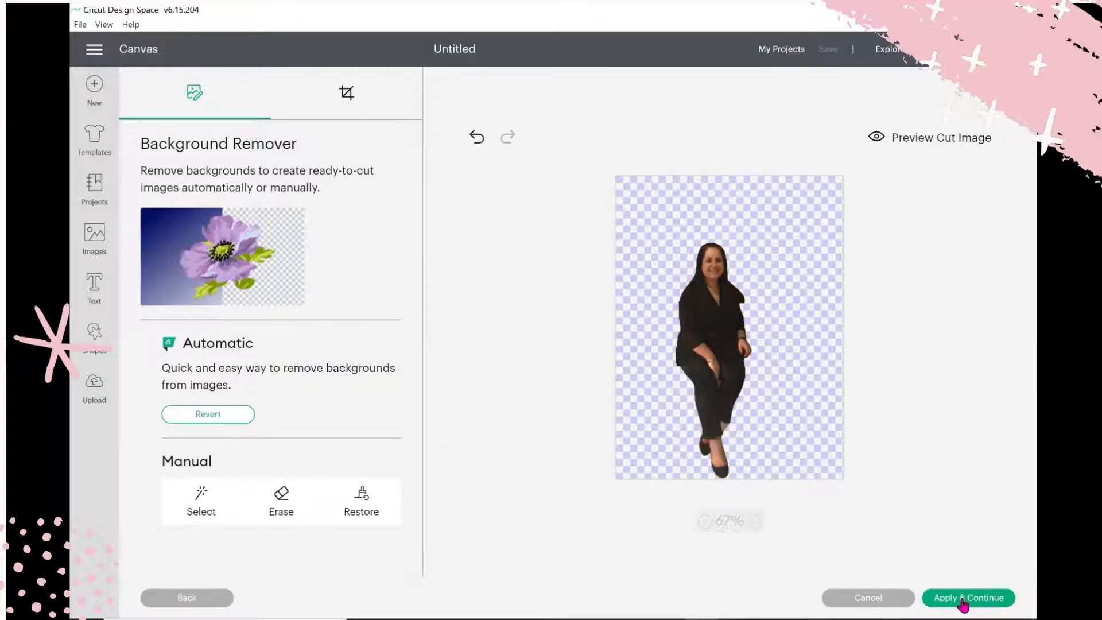
click(968, 597)
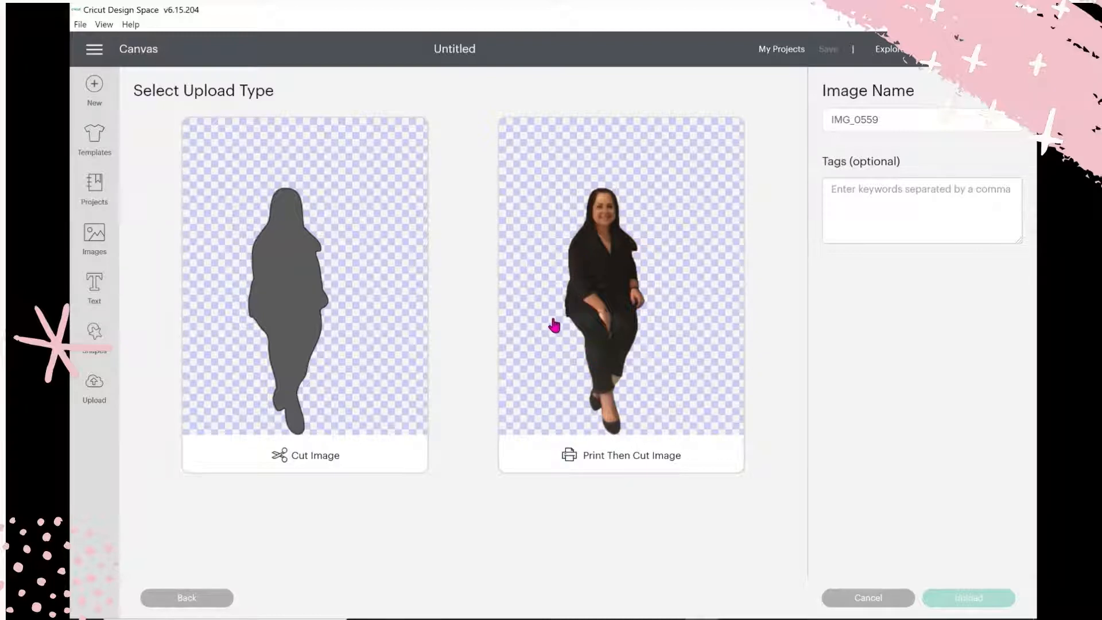
Step: Upload the cutout as a Print Then Cut image, add it to the canvas, and reposition it
click(621, 292)
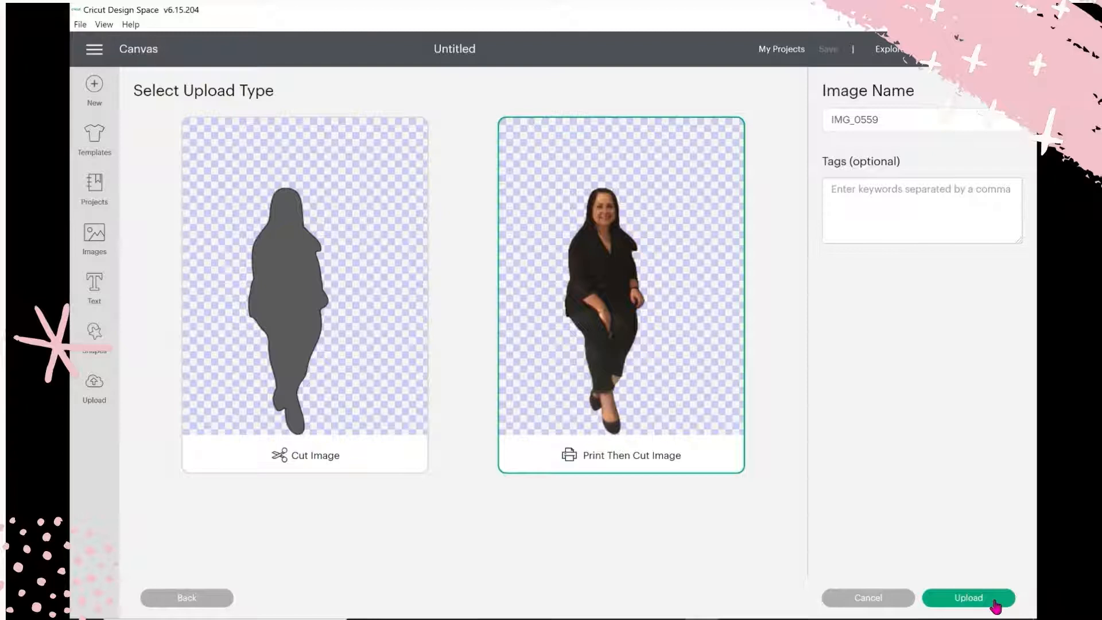
click(968, 597)
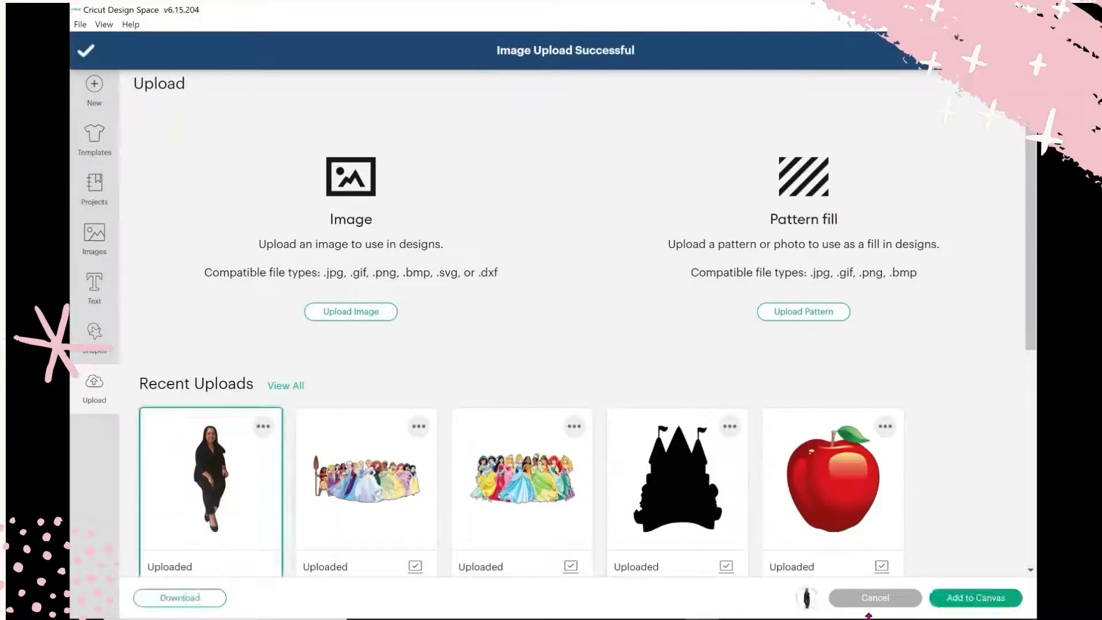
click(974, 598)
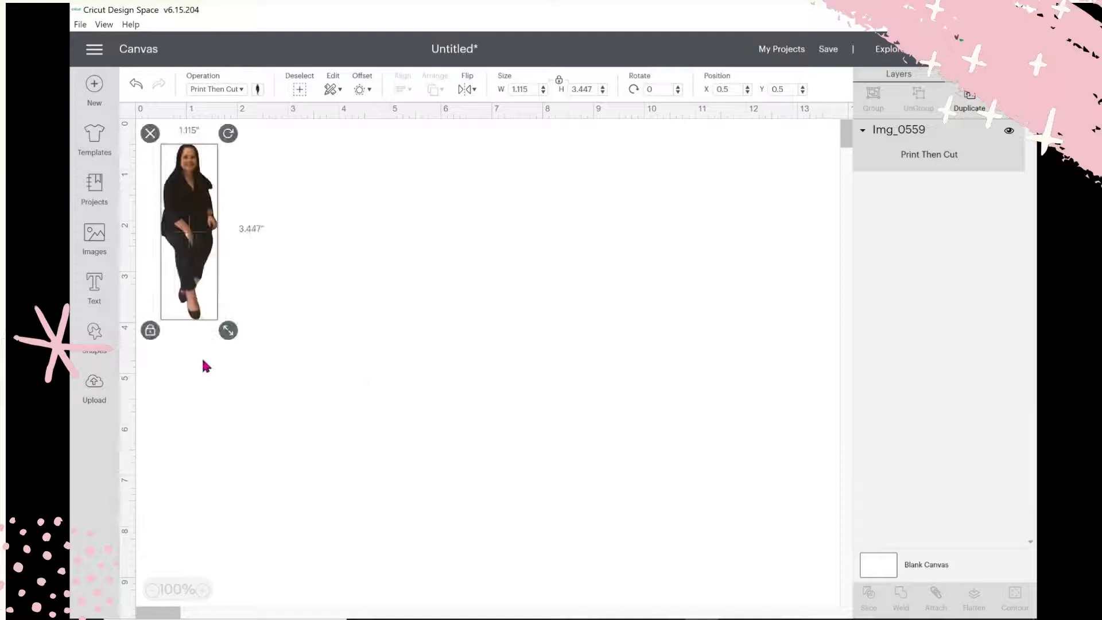
drag(188, 232, 335, 299)
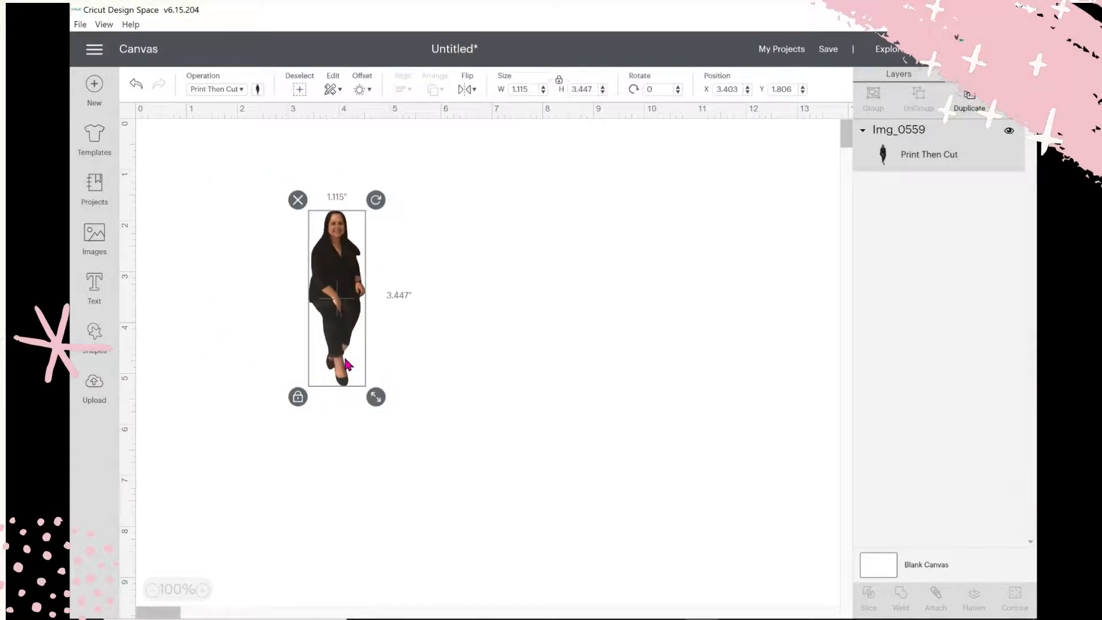
click(520, 363)
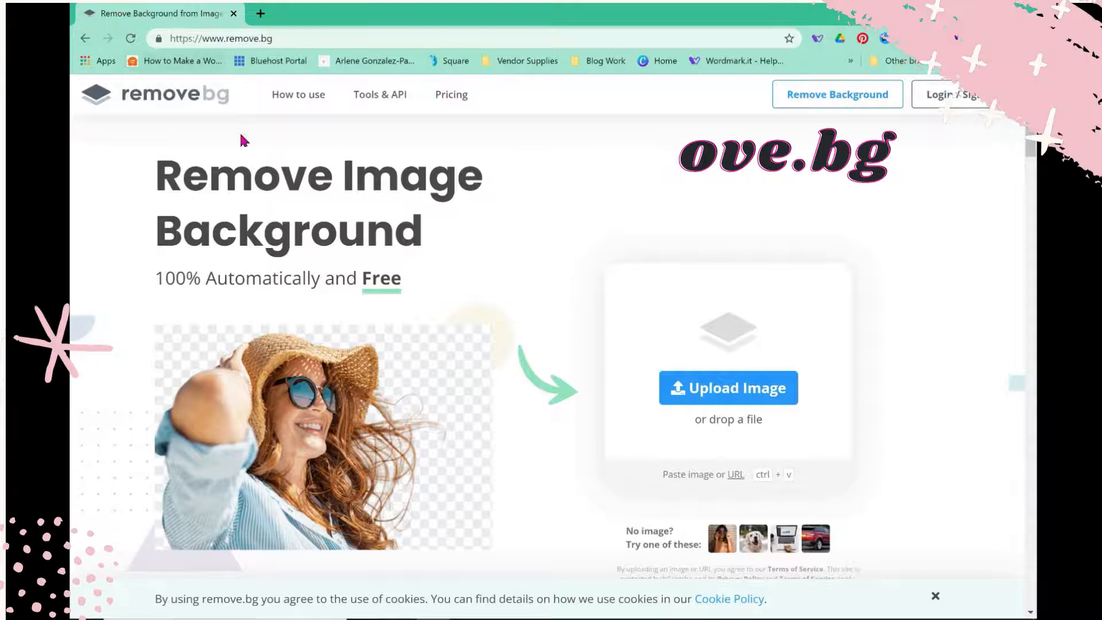
mouse_move(286, 288)
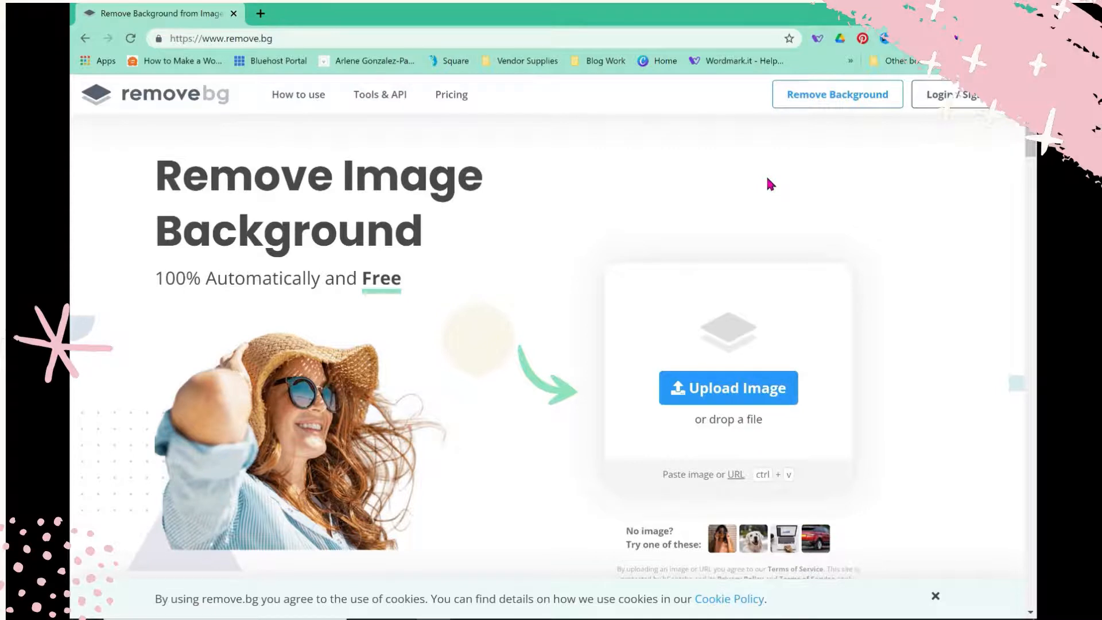
Step: Upload IMG_0559 from Downloads to remove.bg for background removal
scroll(down, 3)
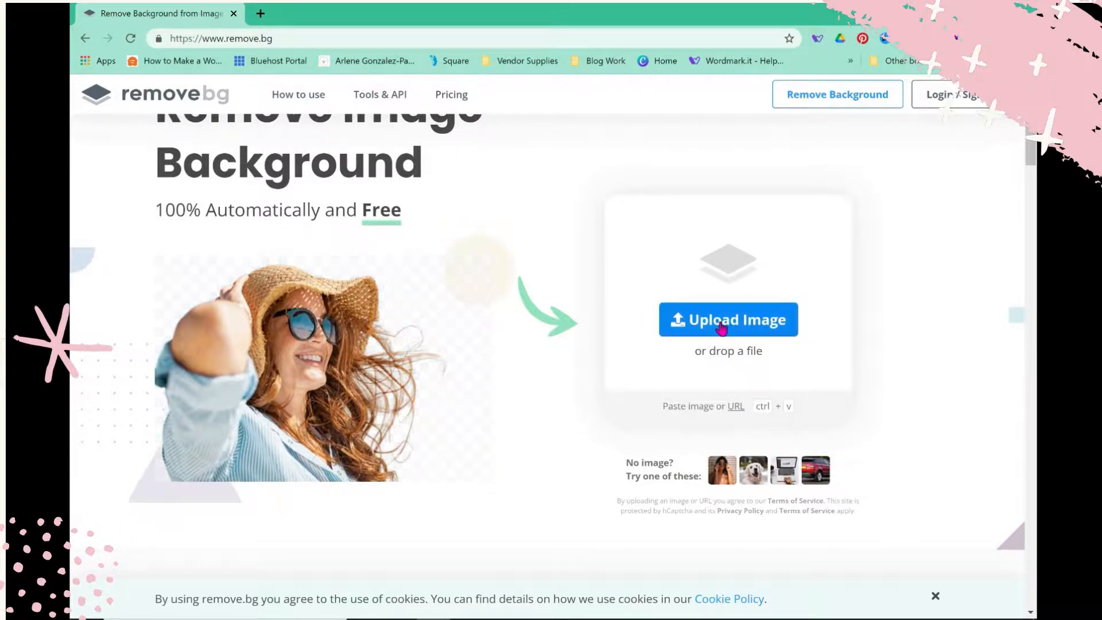
click(728, 320)
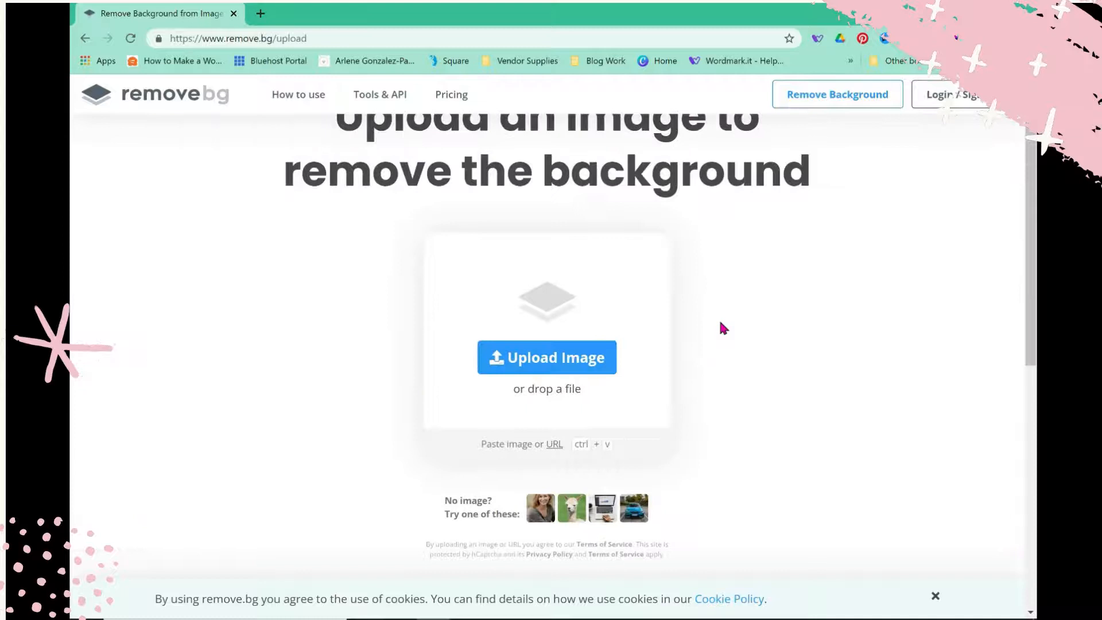
click(546, 357)
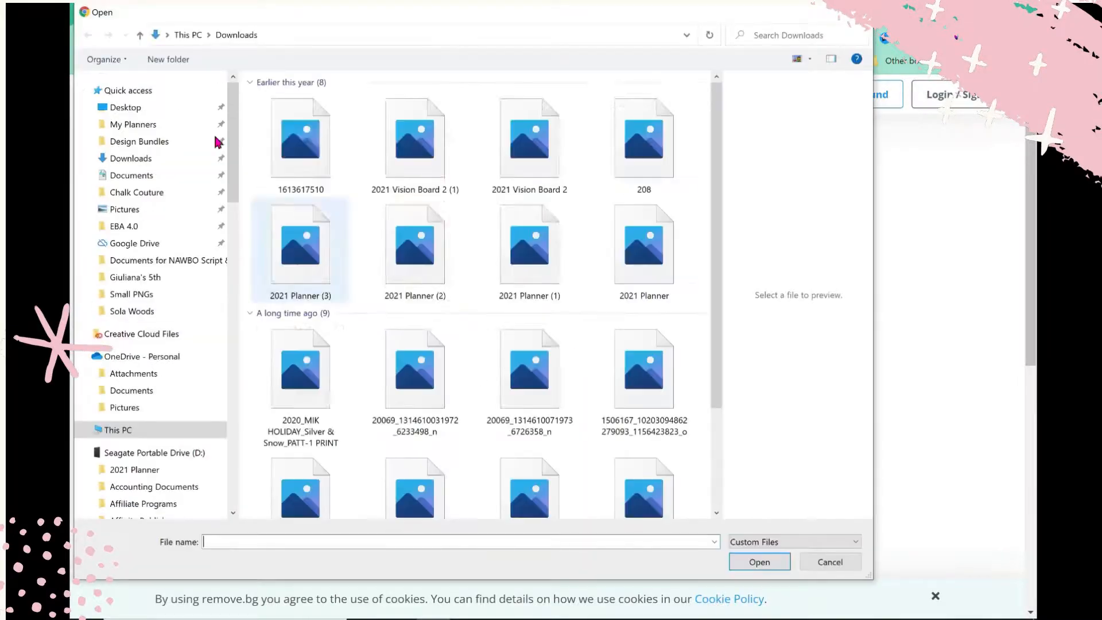
click(131, 159)
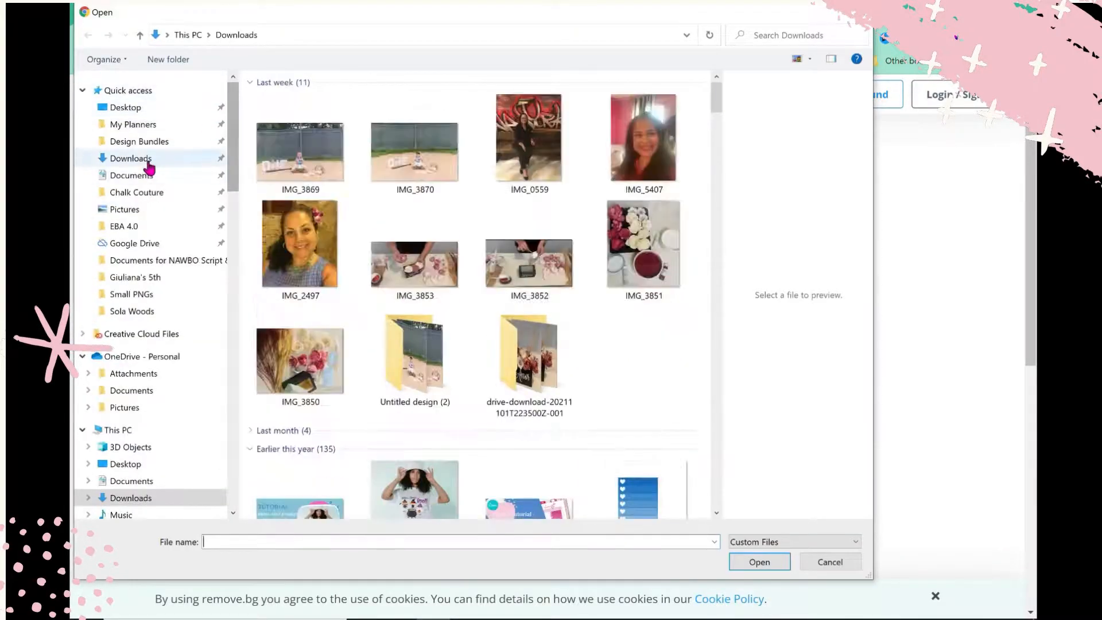
click(529, 143)
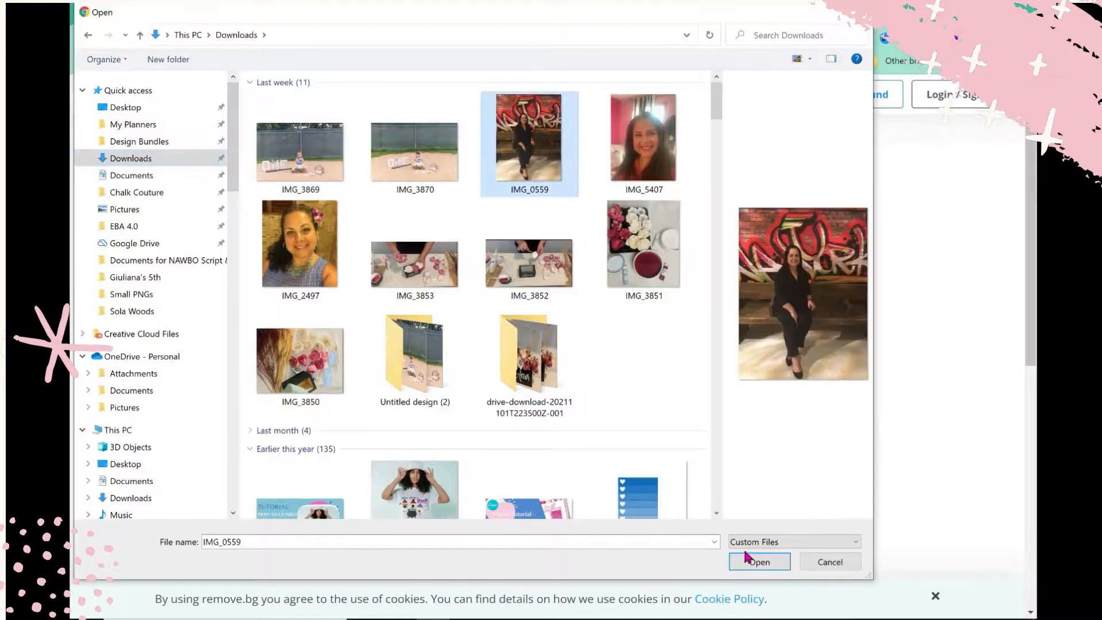
click(759, 562)
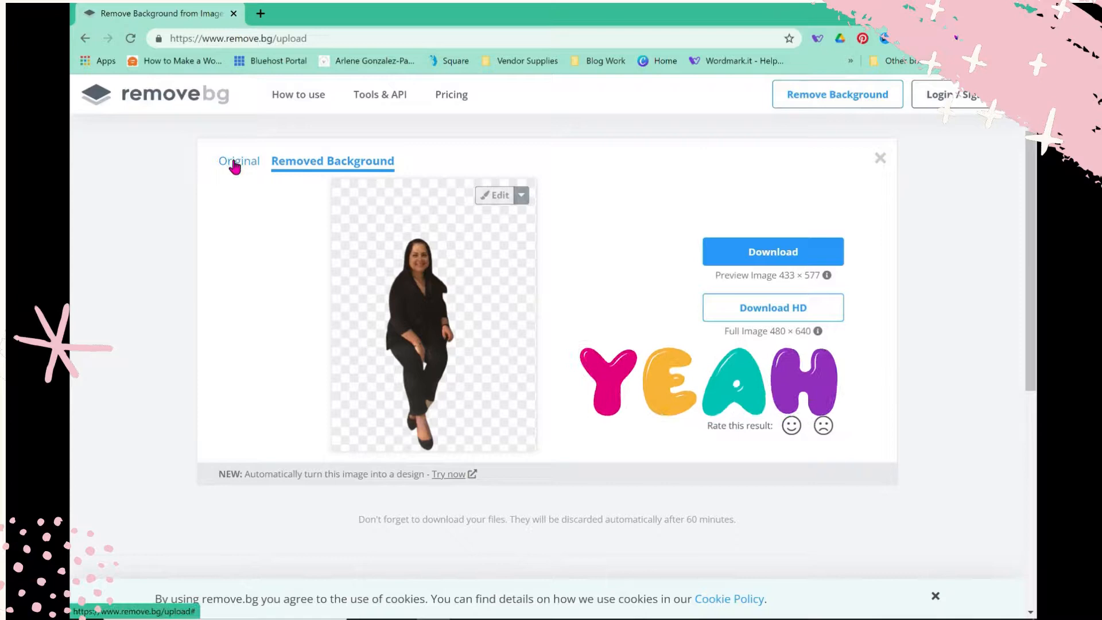
Step: Compare the Original and Removed Background views, then download and open the cutout PNG
click(241, 160)
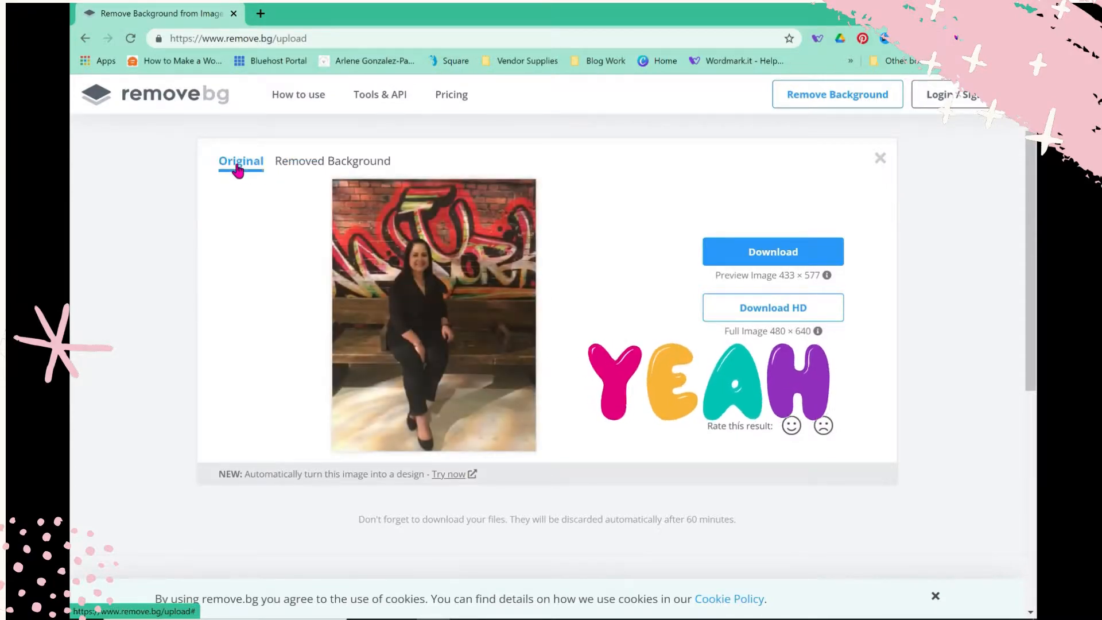
click(332, 160)
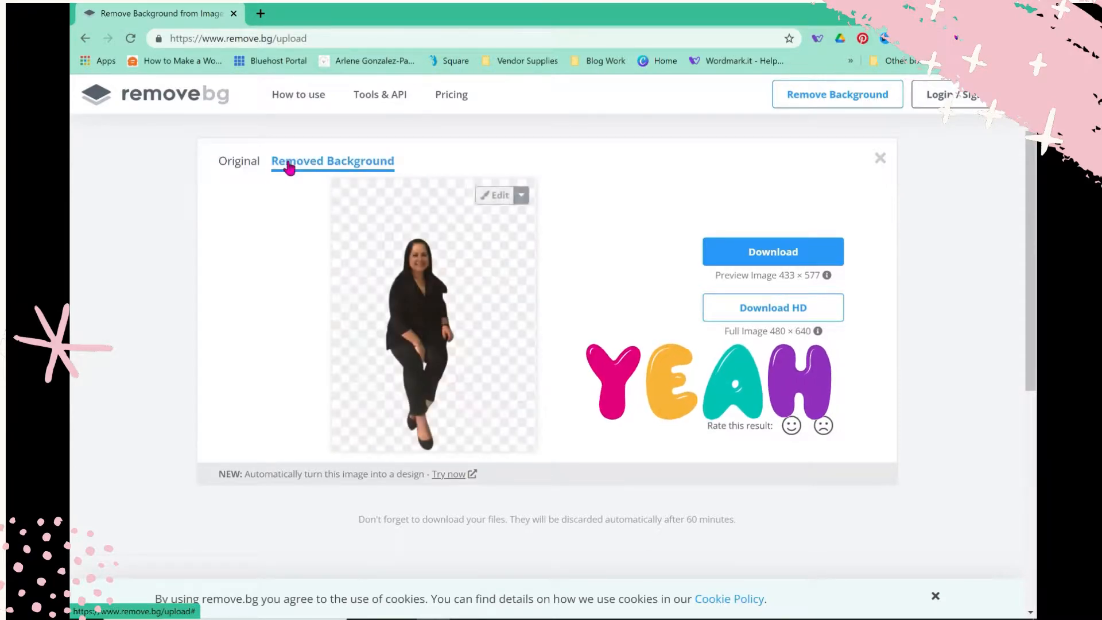
click(772, 251)
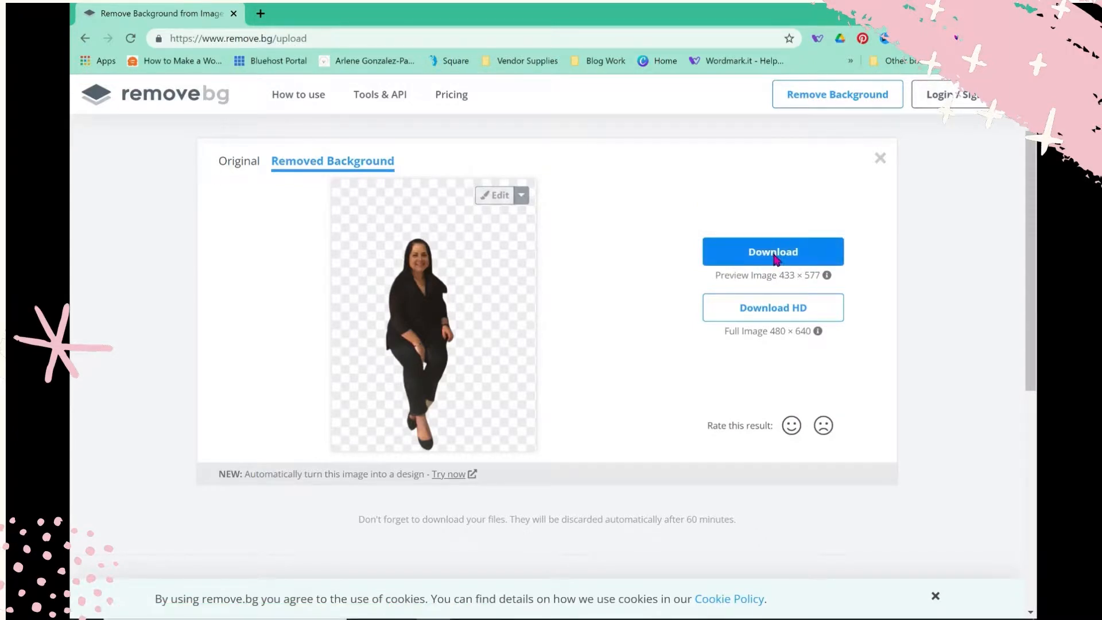
click(773, 251)
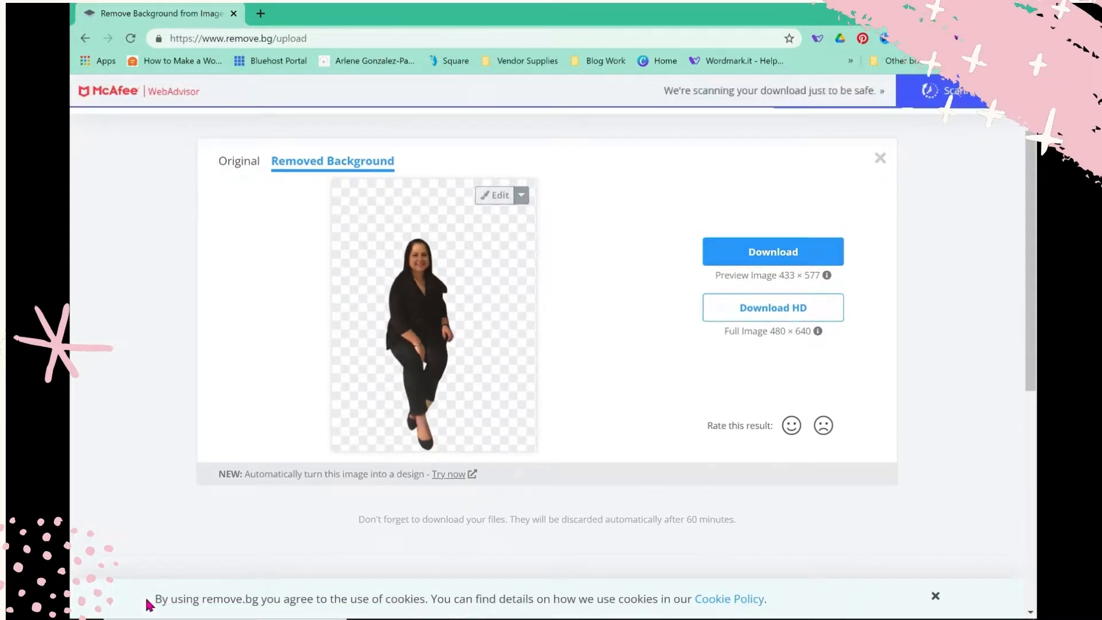
click(772, 251)
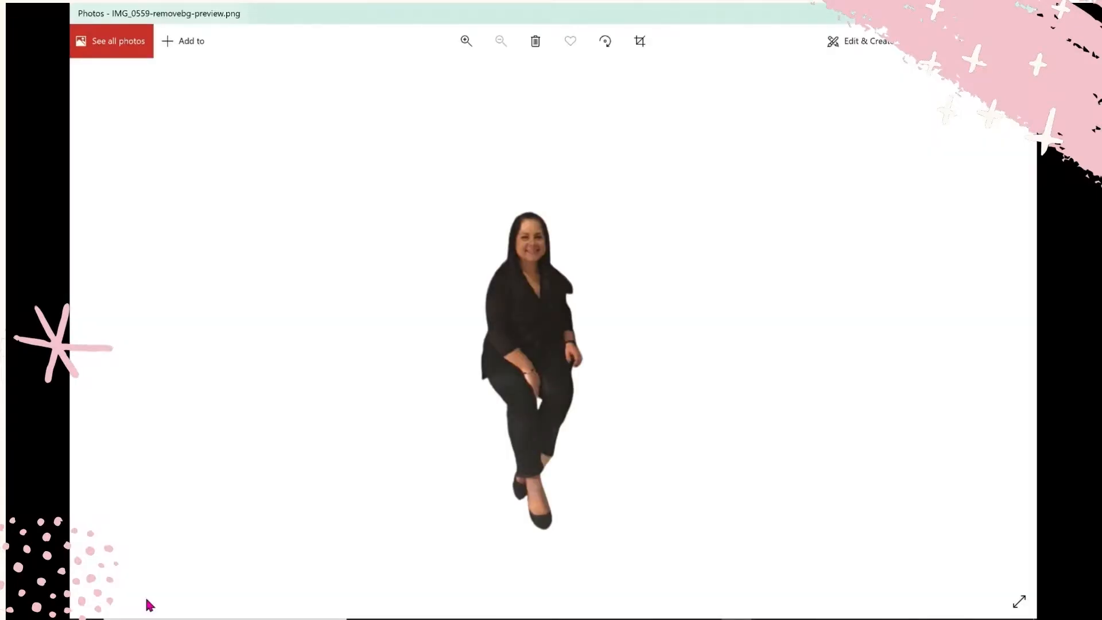